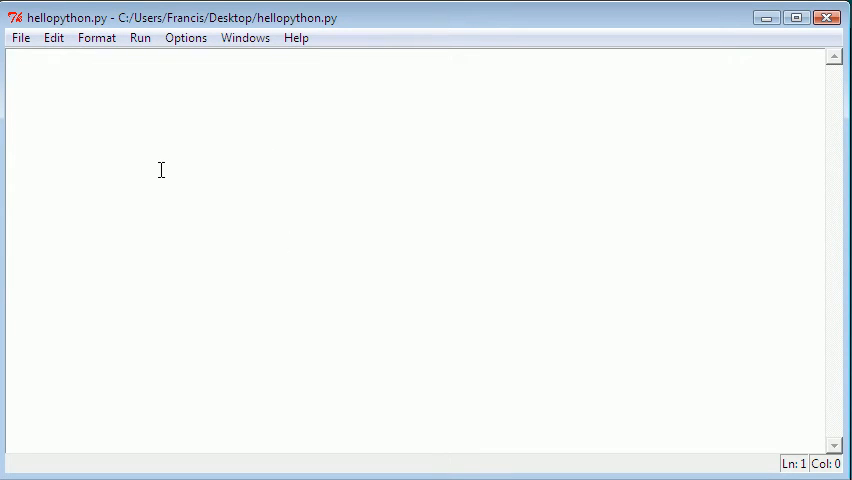
{"action": "mouse_move", "coordinate": [288, 291]}
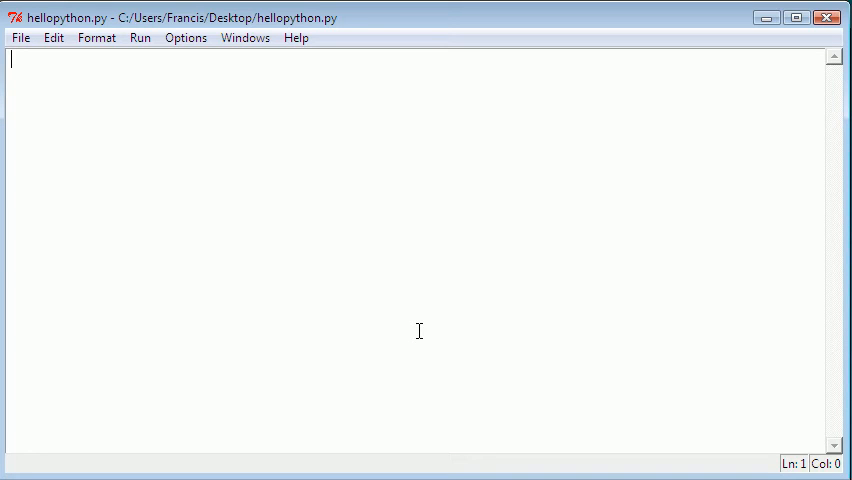
{"action": "mouse_move", "coordinate": [342, 138]}
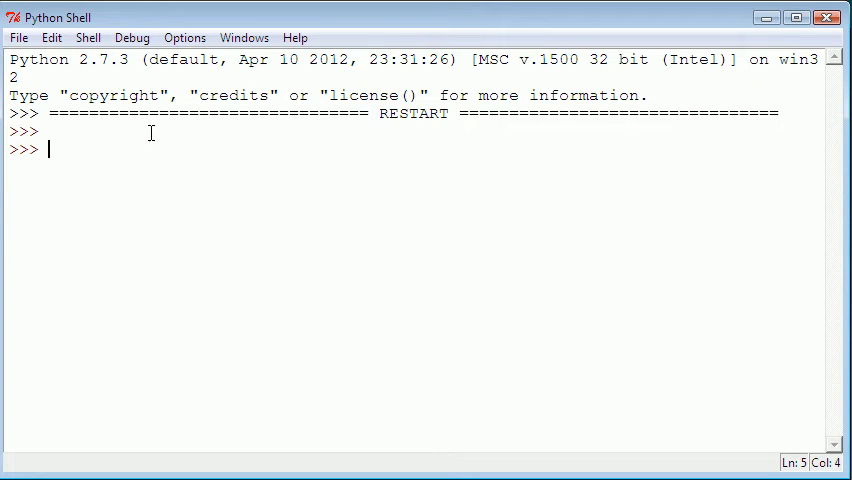
{"action": "mouse_move", "coordinate": [164, 159]}
{"action": "type", "text": "import"}
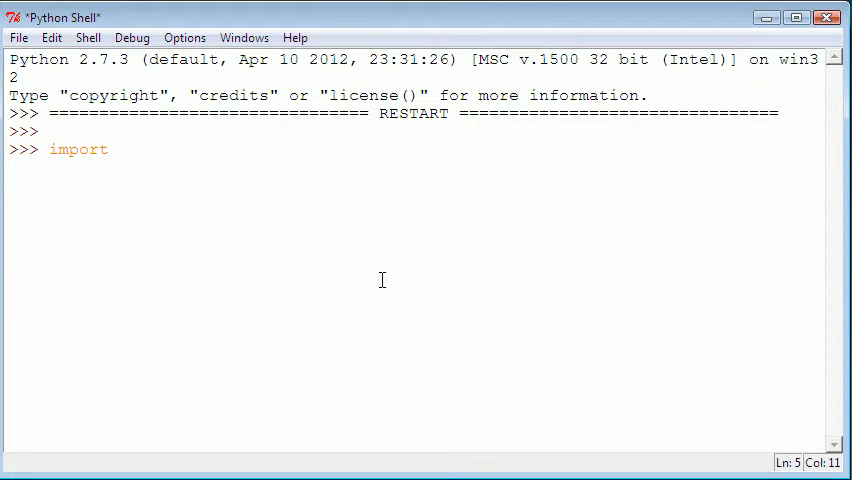
Step: Import the math module in the Python Shell
{"action": "type", "text": "math"}
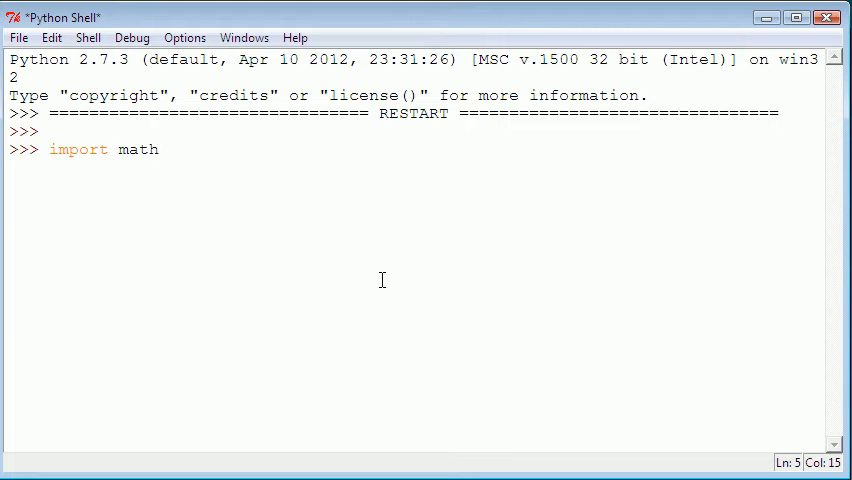
{"action": "type", "text": "s"}
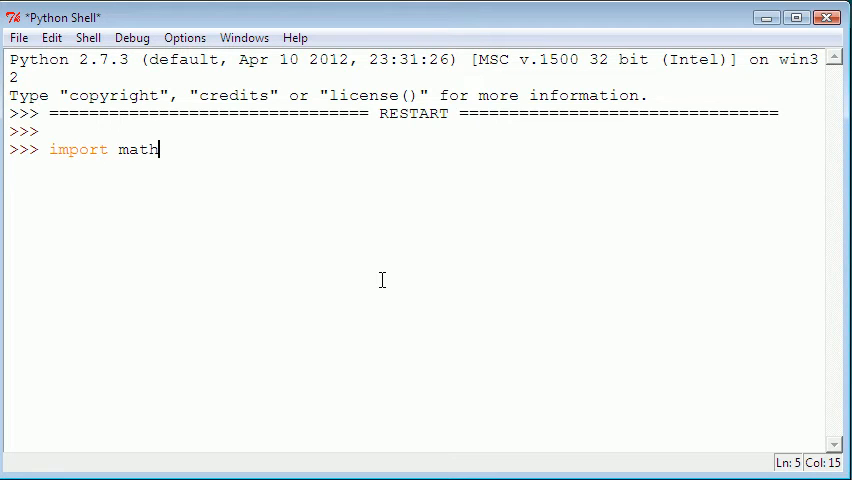
{"action": "key", "text": "enter"}
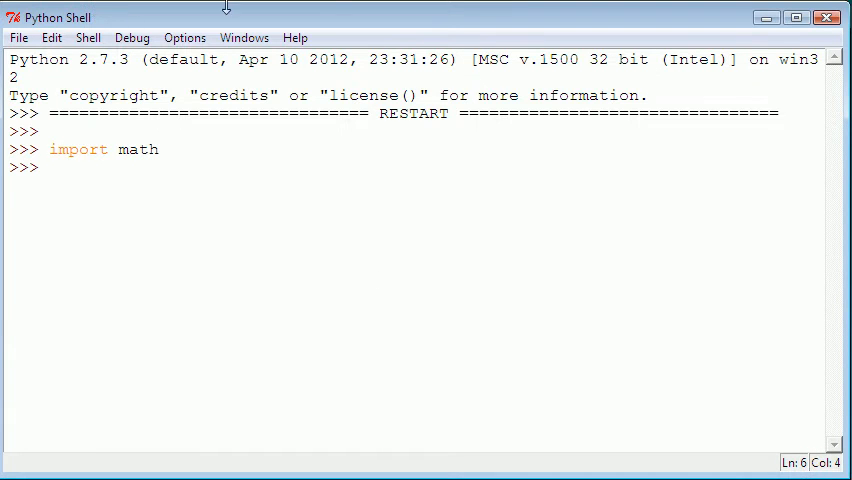
{"action": "type", "text": "s"}
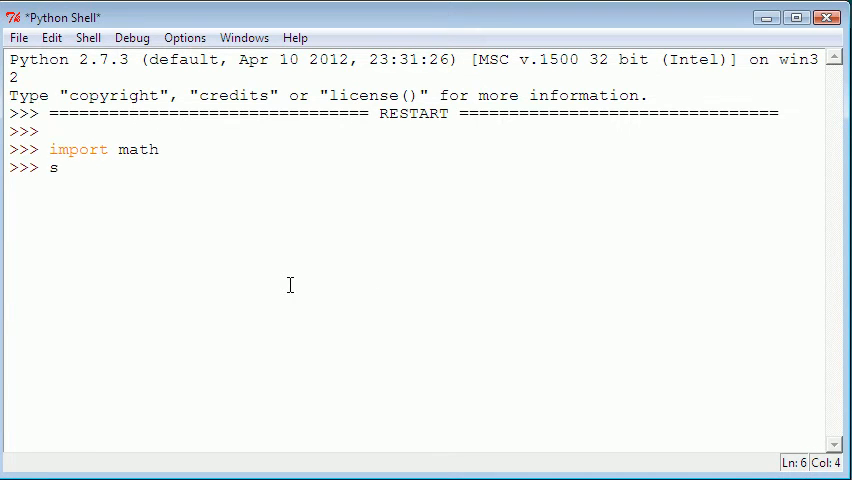
{"action": "type", "text": "in"}
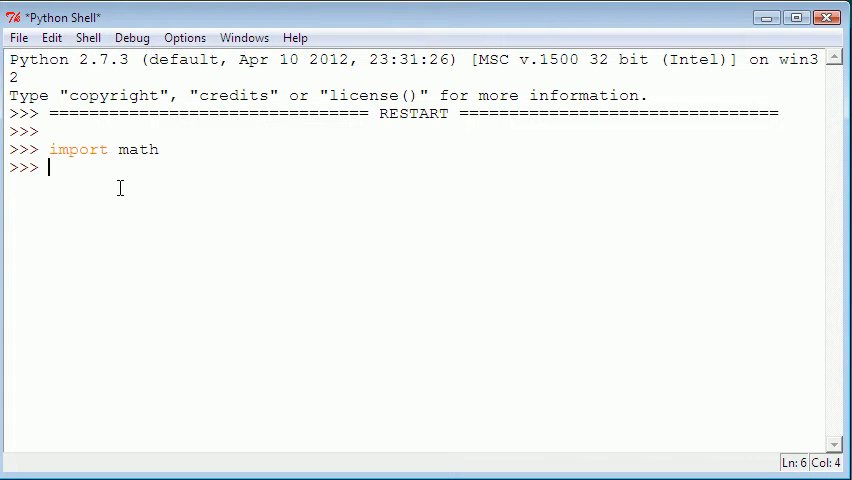
Step: Evaluate math.floor(6) in the shell, getting 6.0
{"action": "type", "text": "math."}
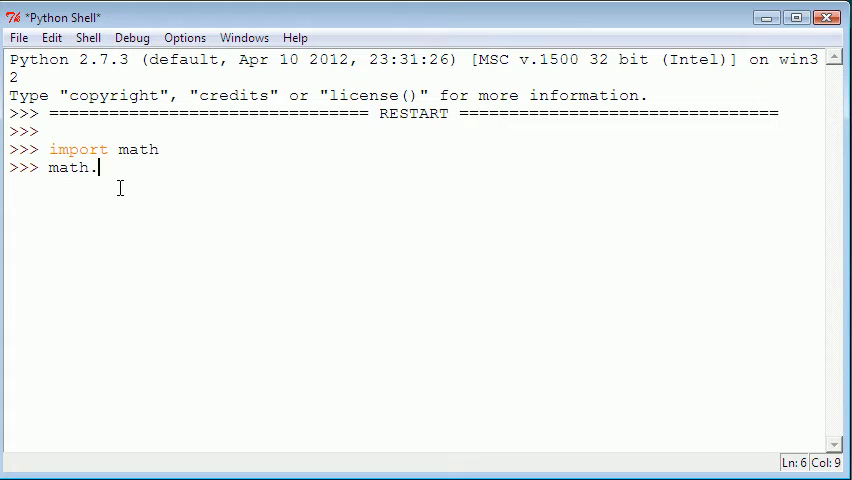
{"action": "type", "text": "floor()"}
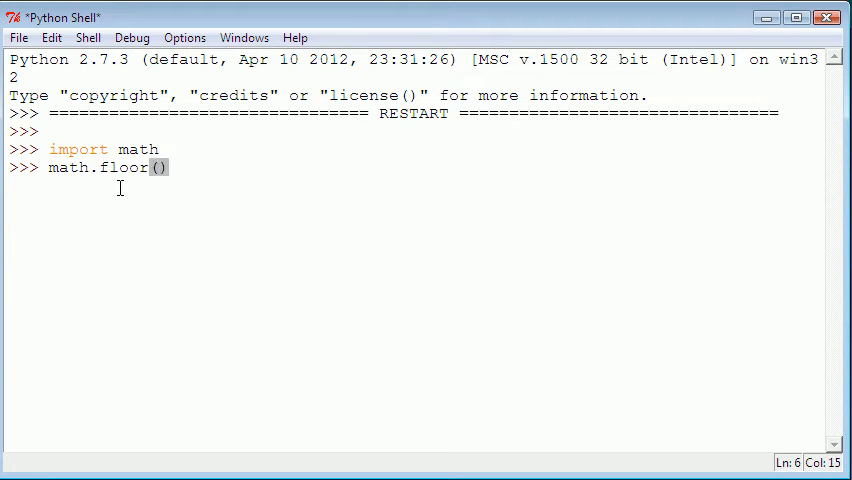
{"action": "type", "text": "6"}
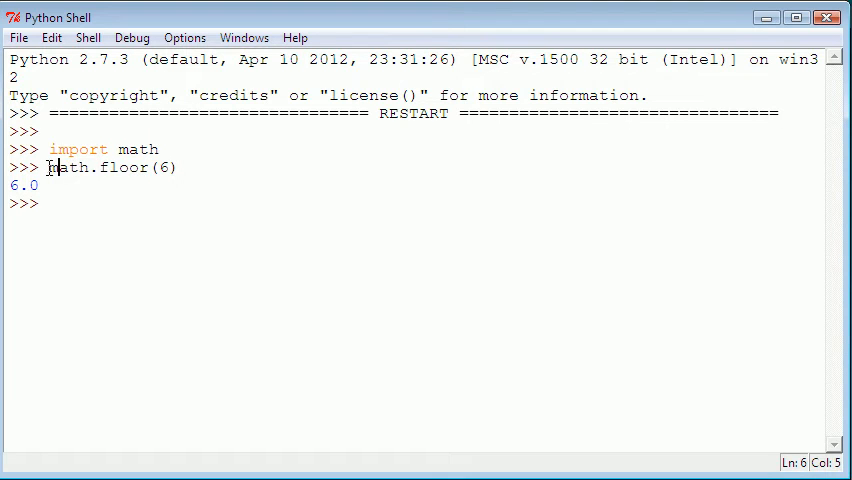
{"action": "left_click_drag", "start_coordinate": [48, 167], "coordinate": [97, 167]}
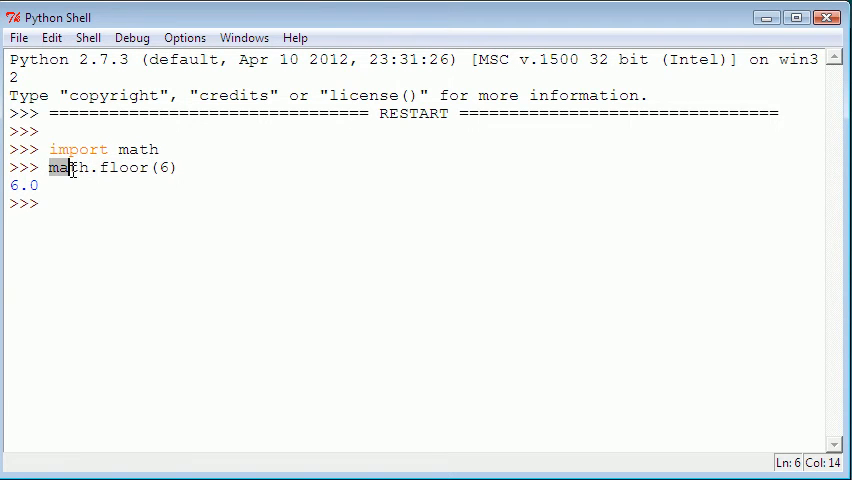
{"action": "double_click", "coordinate": [67, 167]}
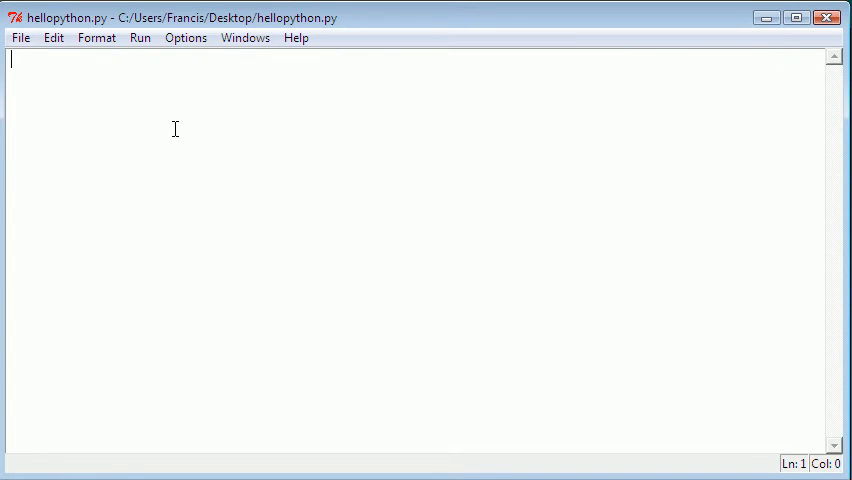
{"action": "mouse_move", "coordinate": [20, 37]}
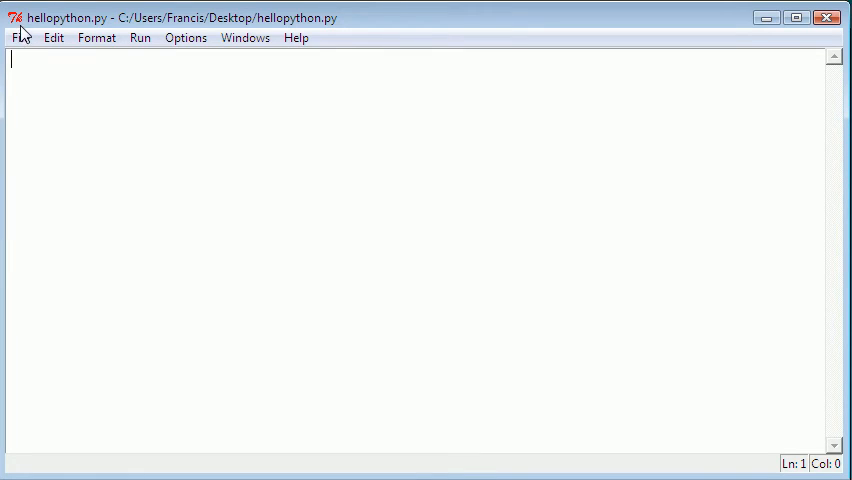
Step: Save hellopython.py via Save As into C:\Python27 on Local Disk
{"action": "left_click", "coordinate": [19, 37]}
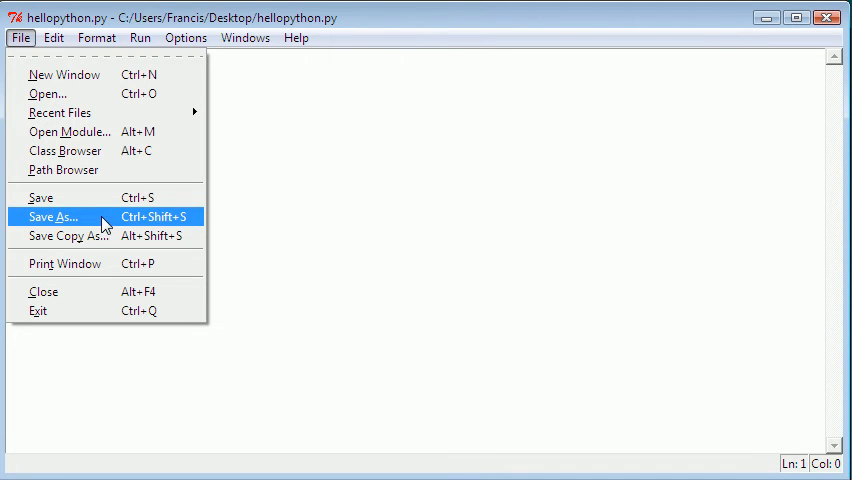
{"action": "left_click", "coordinate": [54, 217]}
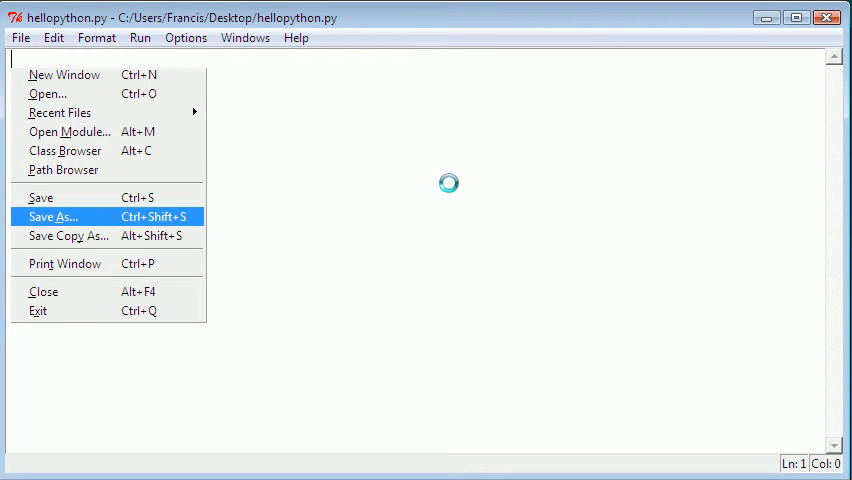
{"action": "left_click", "coordinate": [54, 217]}
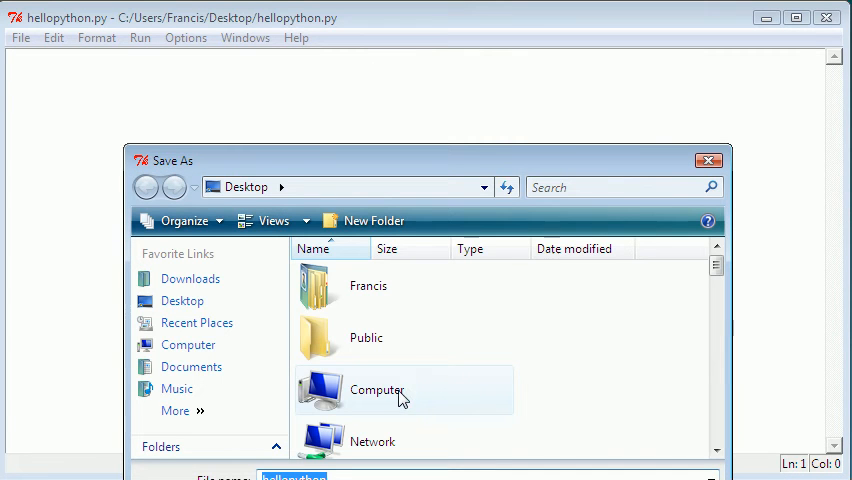
{"action": "double_click", "coordinate": [377, 390]}
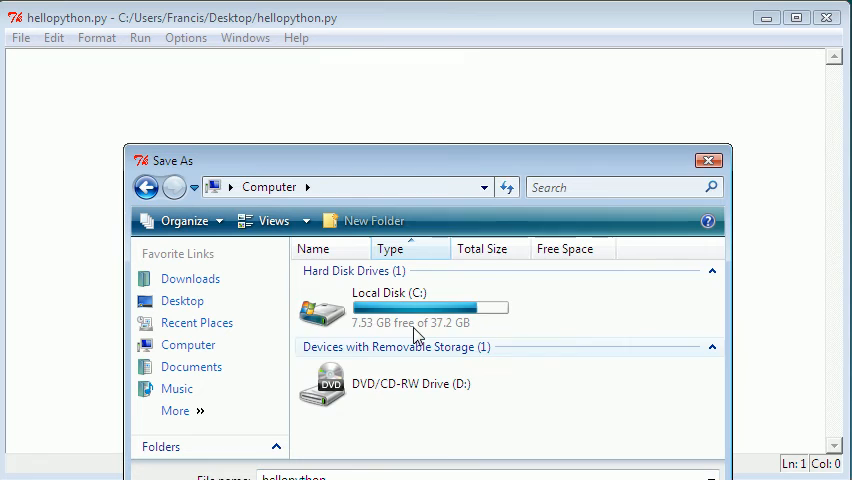
{"action": "double_click", "coordinate": [389, 307]}
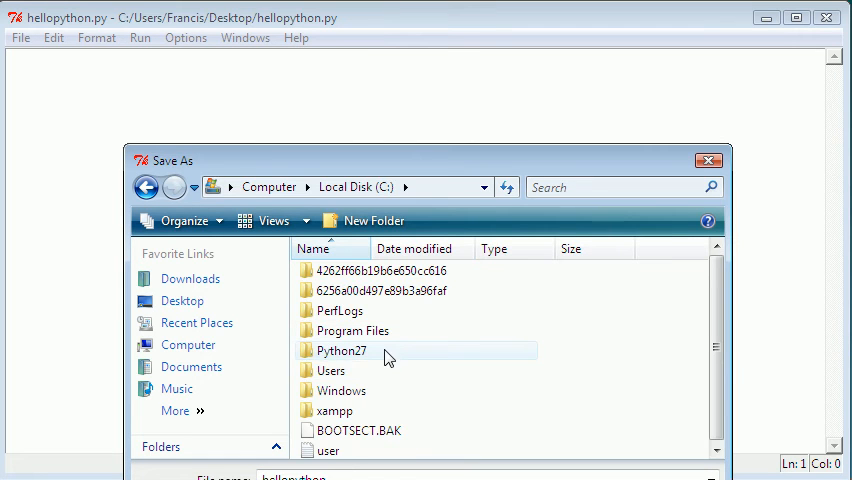
{"action": "double_click", "coordinate": [343, 350]}
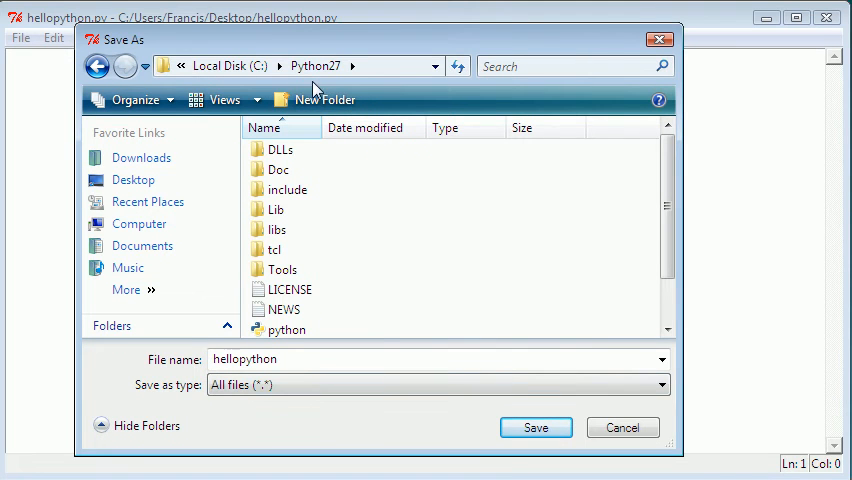
{"action": "left_click", "coordinate": [273, 249]}
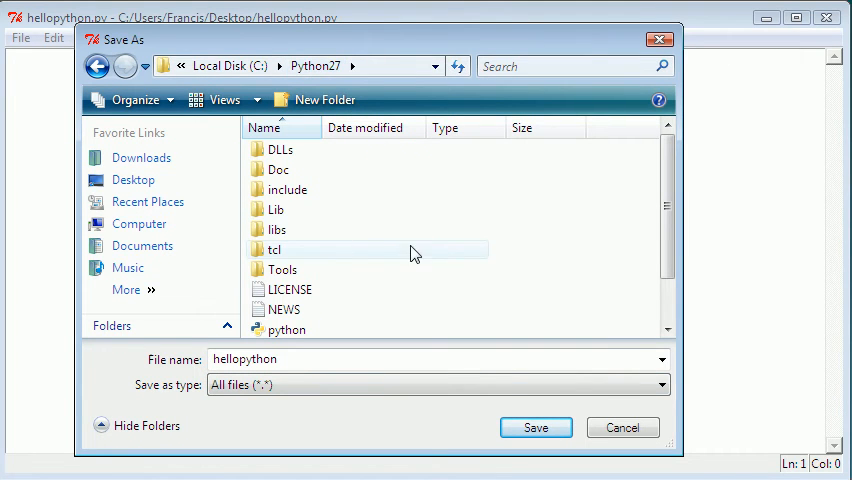
{"action": "scroll", "scroll_direction": "down", "scroll_amount": 3}
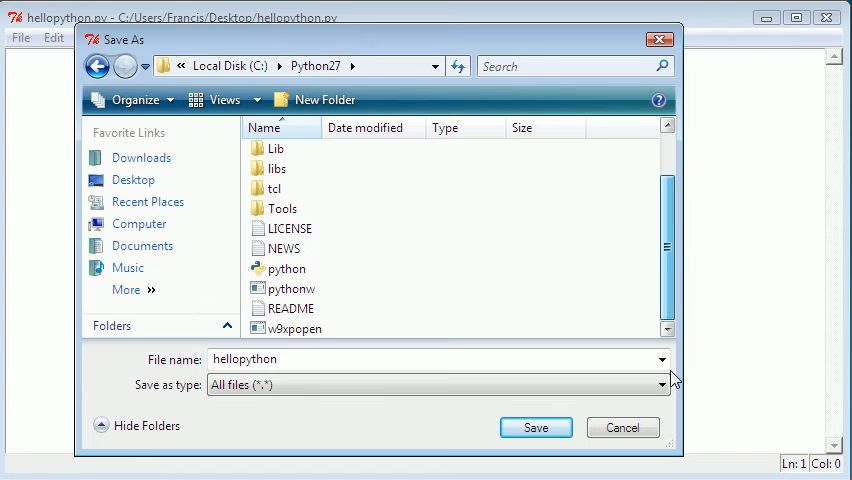
{"action": "scroll", "scroll_direction": "up", "scroll_amount": 3}
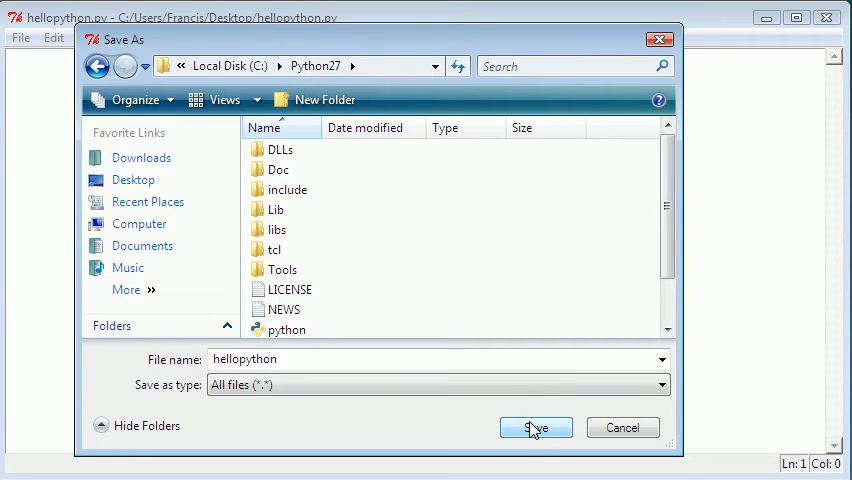
{"action": "left_click", "coordinate": [536, 427]}
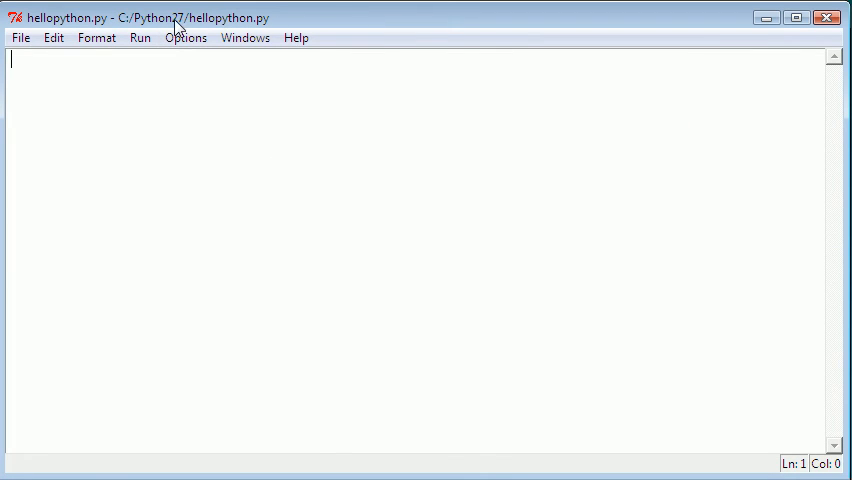
{"action": "mouse_move", "coordinate": [92, 88]}
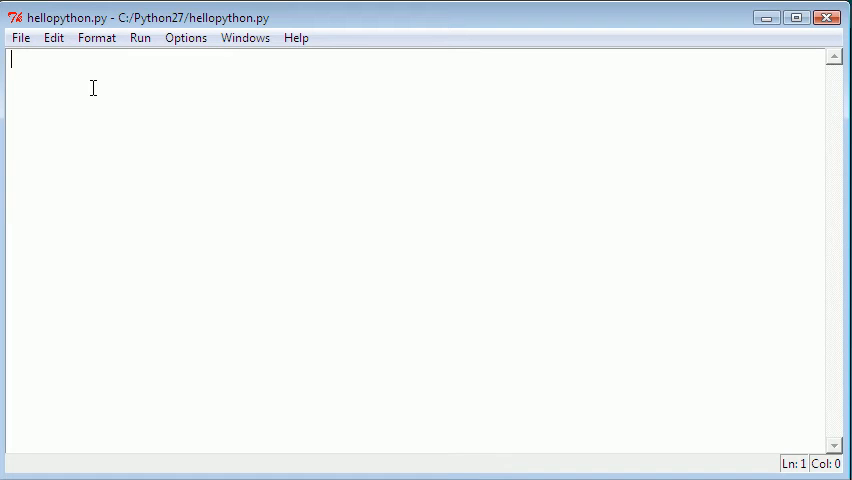
Step: Write def hello(name): return 'Hello, ' + name in hellopython.py and save it
{"action": "type", "text": "def"}
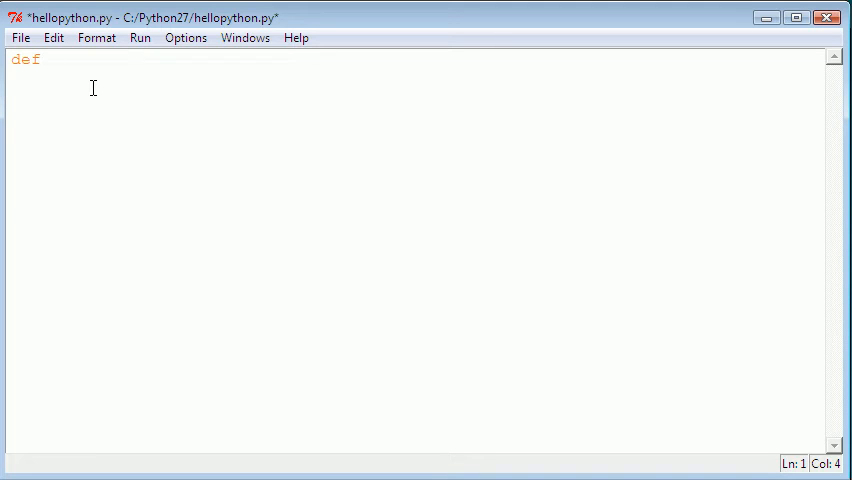
{"action": "type", "text": "hello"}
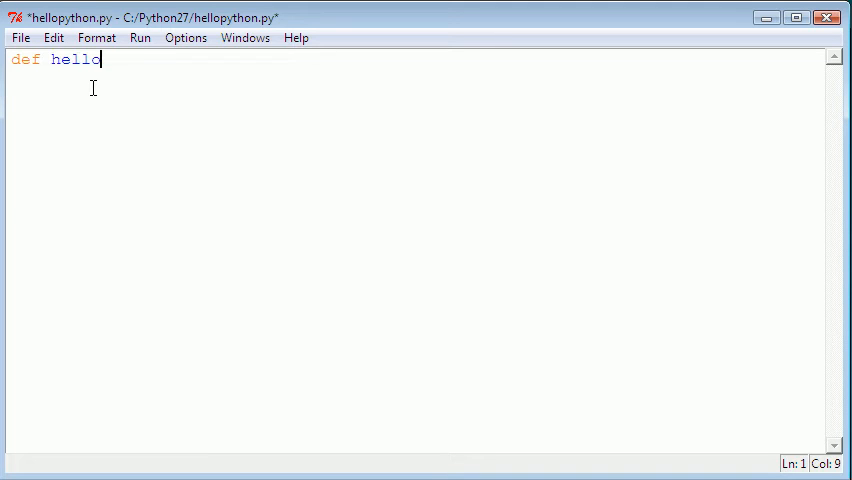
{"action": "type", "text": "():"}
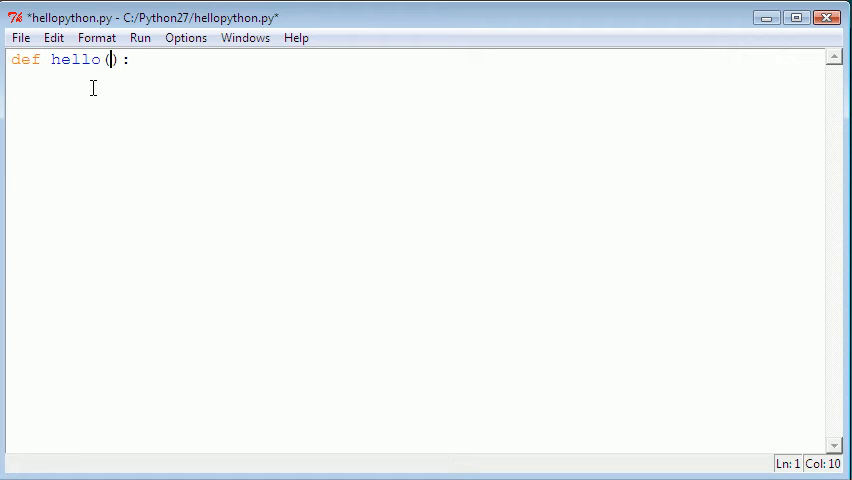
{"action": "type", "text": "name"}
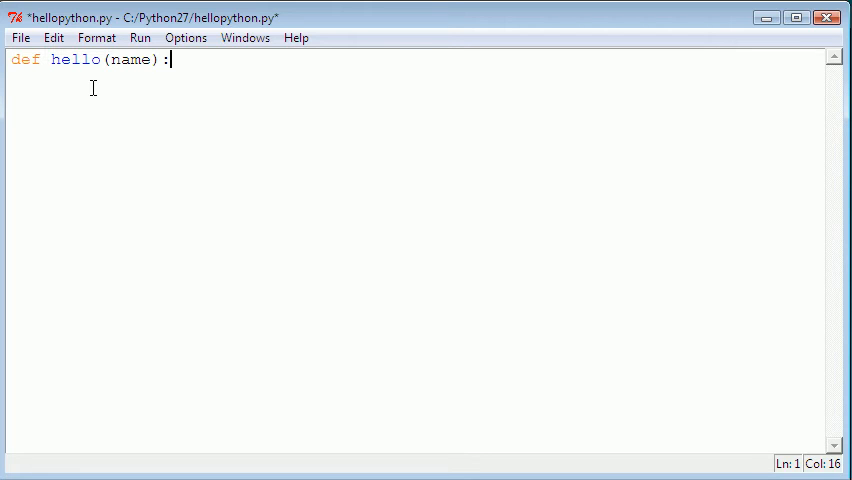
{"action": "type", "text": "return"}
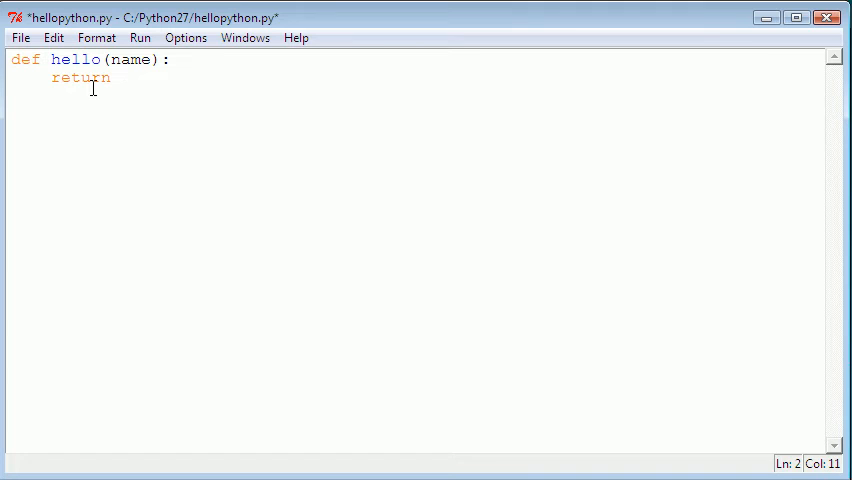
{"action": "type", "text": "''"}
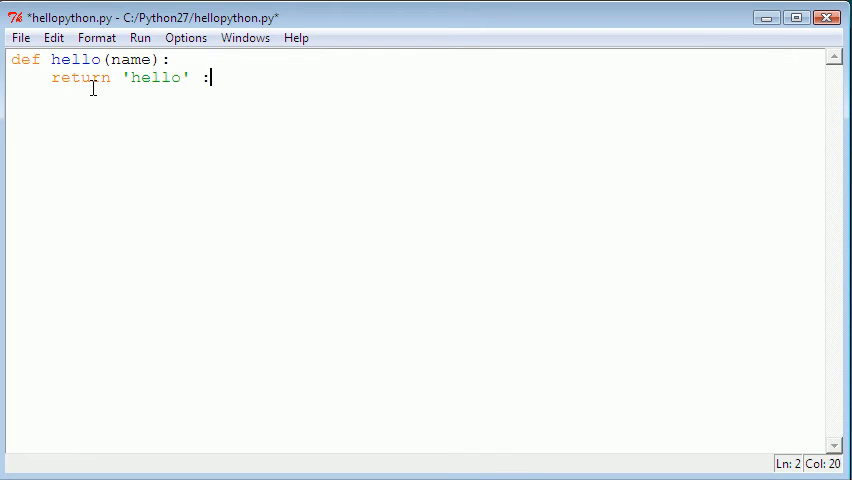
{"action": "type", "text": "+ name"}
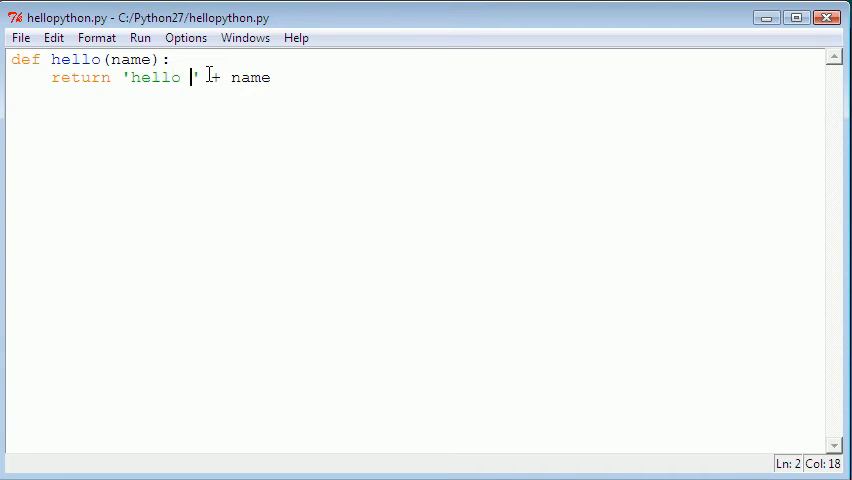
{"action": "type", "text": ","}
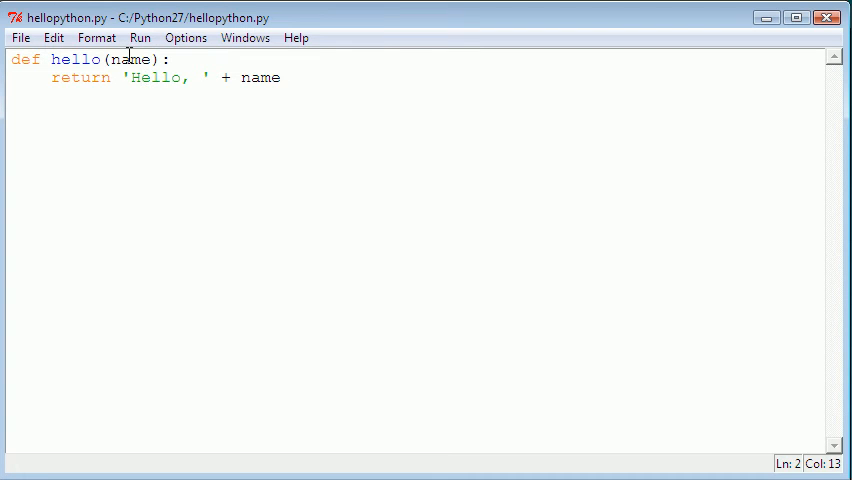
{"action": "double_click", "coordinate": [131, 59]}
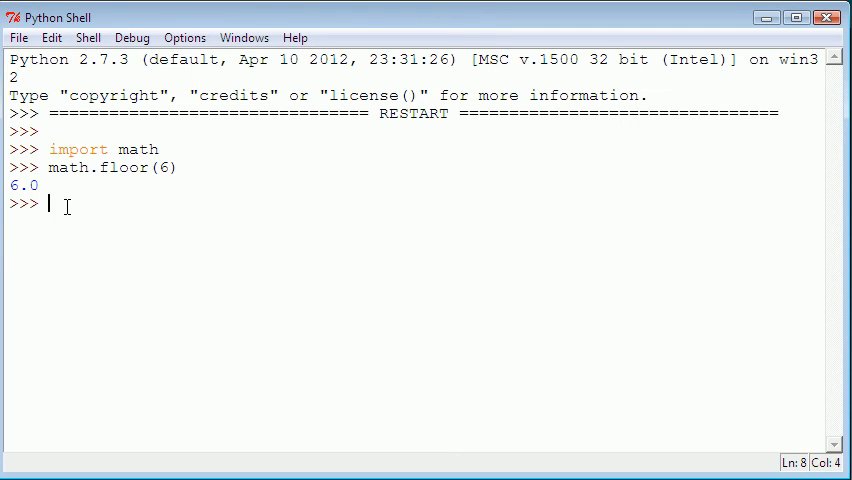
Step: Run hellopython.hello('Francis') in the shell, getting a NameError, and begin an import
{"action": "type", "text": "im"}
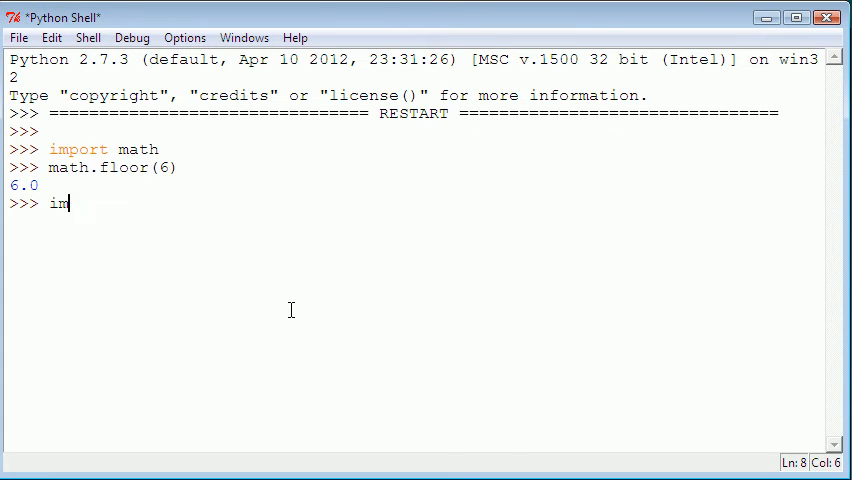
{"action": "type", "text": "po"}
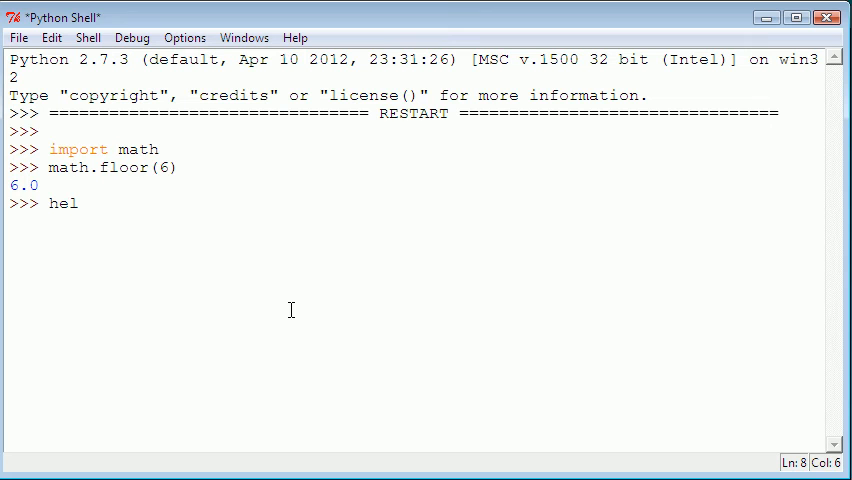
{"action": "type", "text": "lop"}
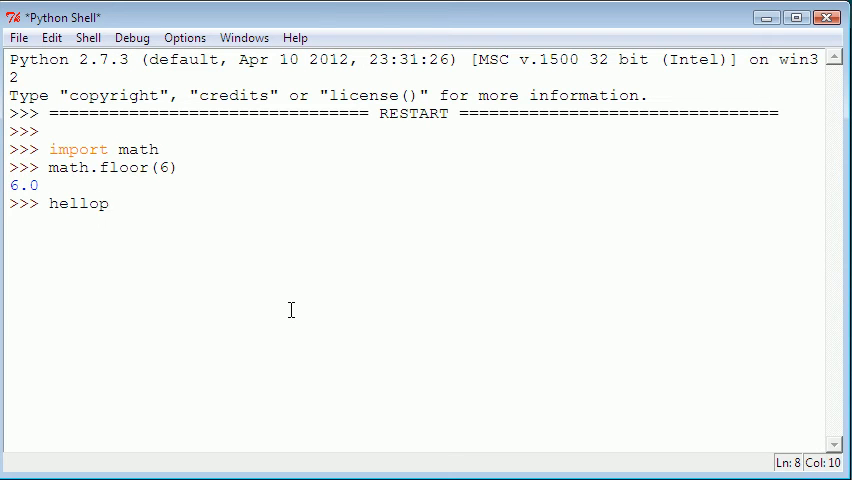
{"action": "type", "text": "ython."}
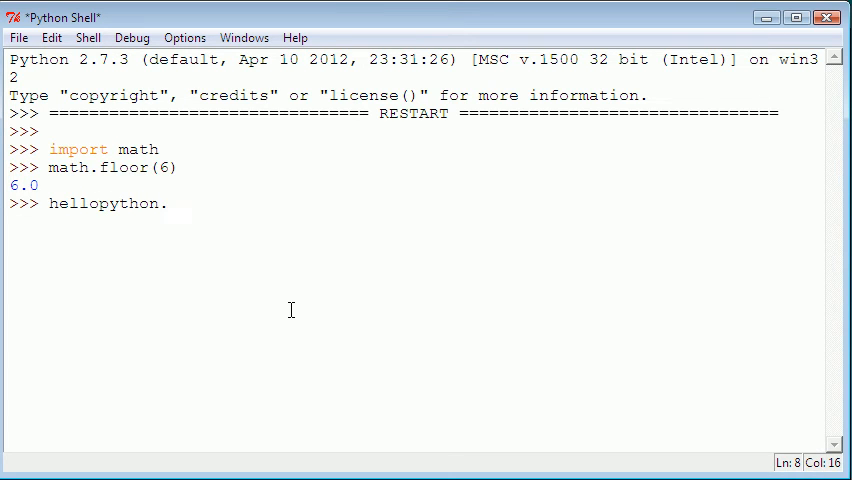
{"action": "type", "text": "hello("}
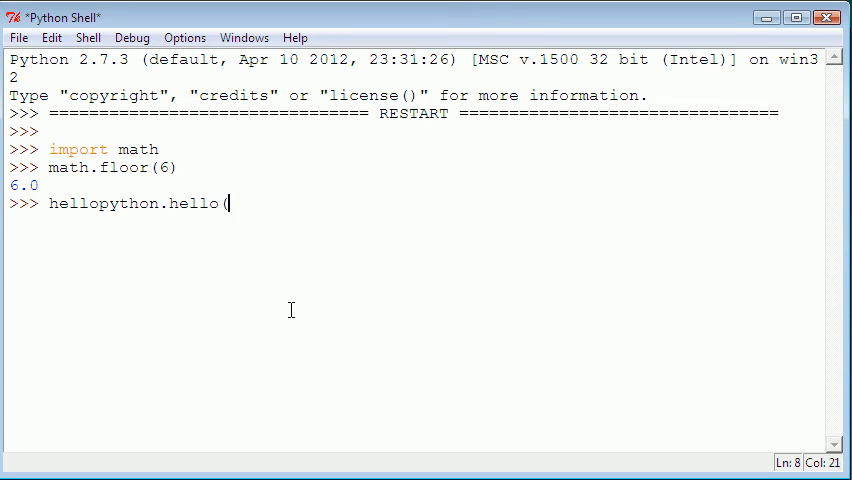
{"action": "type", "text": "''"}
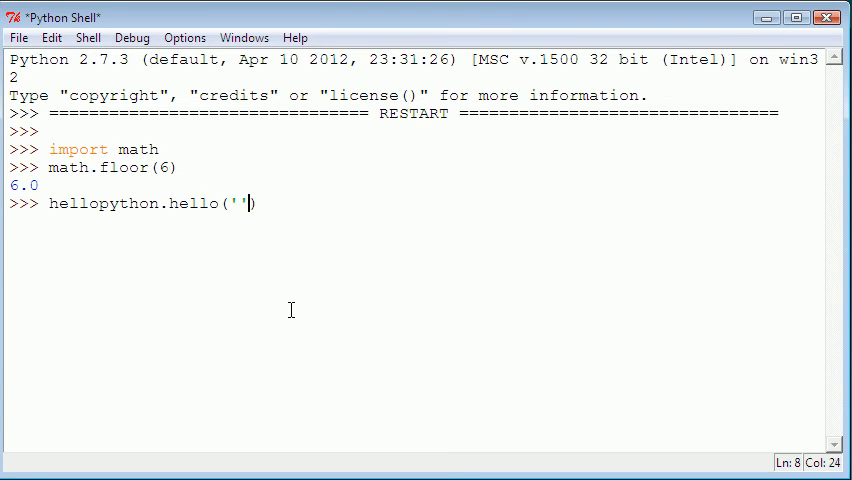
{"action": "type", "text": "Francis"}
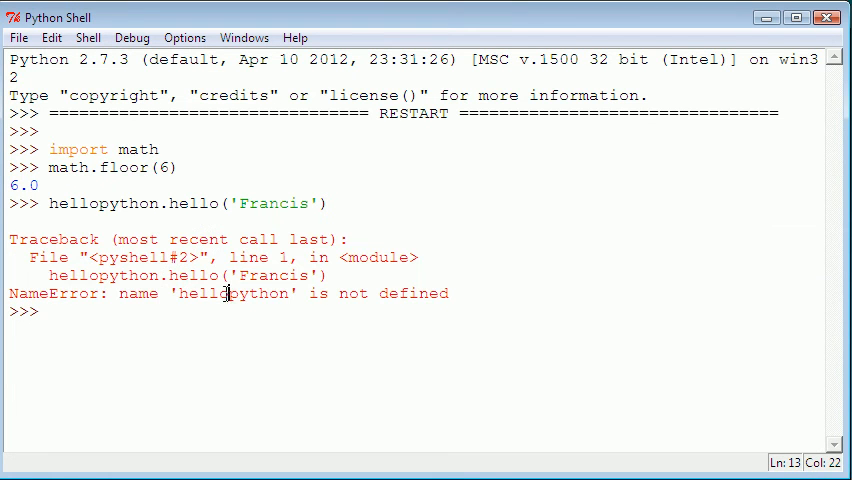
{"action": "type", "text": "import he"}
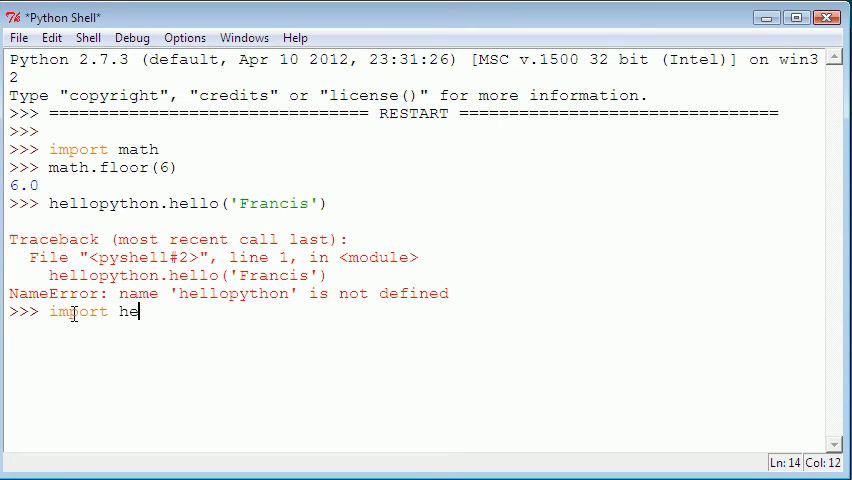
Step: Import hellopython and call hellopython.hello('Francis') in the shell
{"action": "type", "text": "llopython"}
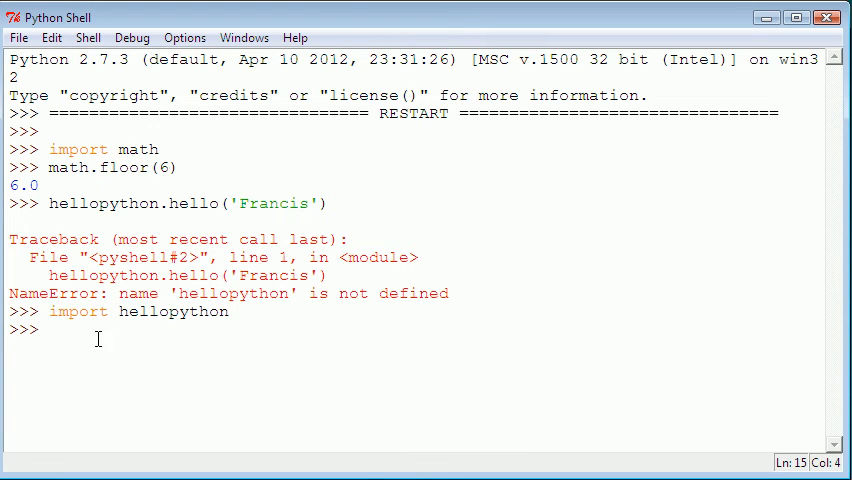
{"action": "mouse_move", "coordinate": [140, 358]}
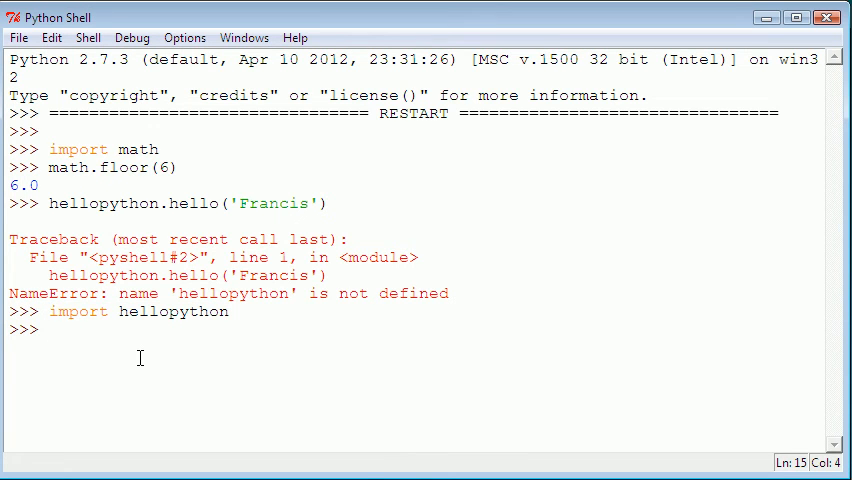
{"action": "type", "text": "hello["}
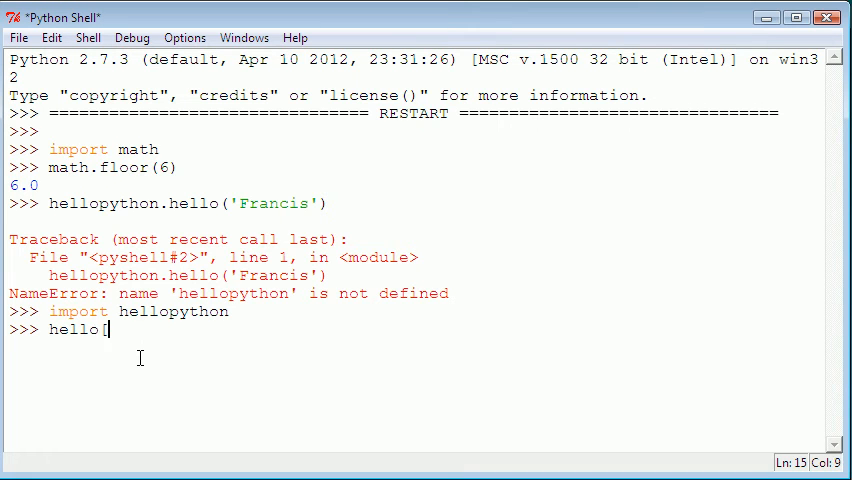
{"action": "type", "text": "python"}
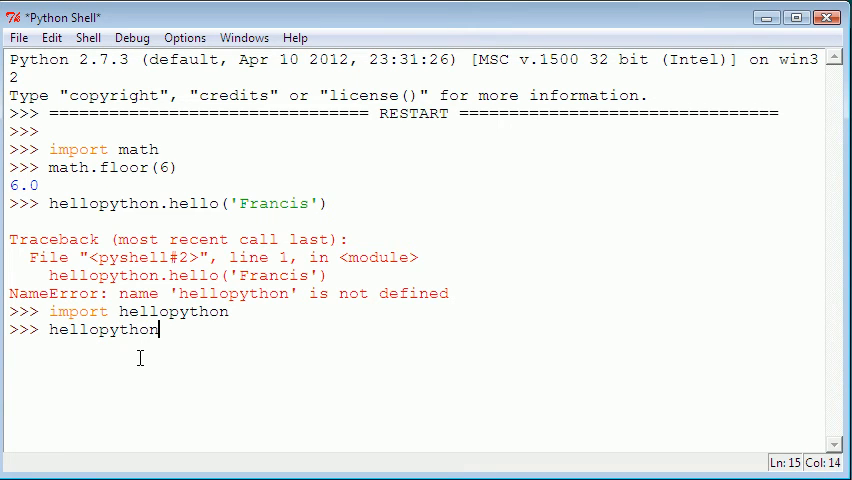
{"action": "type", "text": ".hello"}
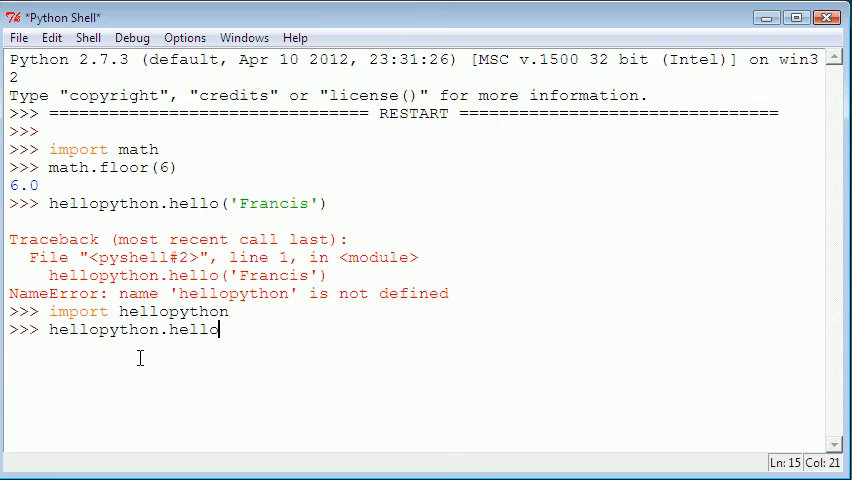
{"action": "type", "text": "('F'"}
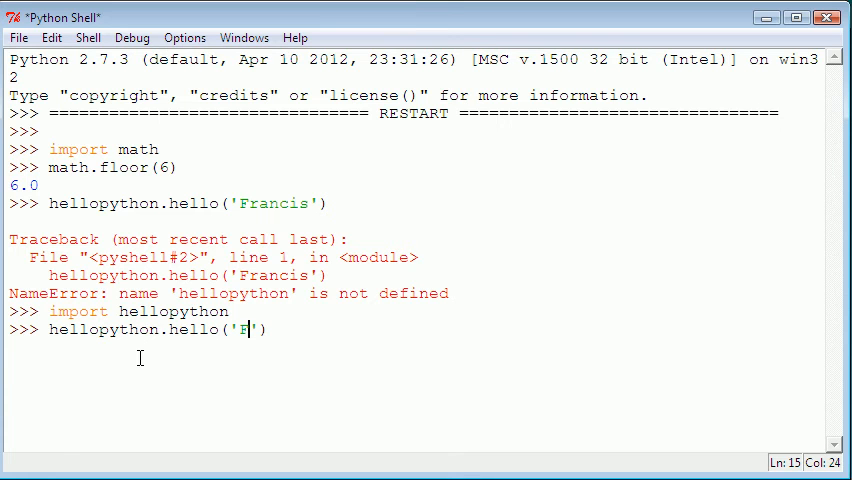
{"action": "type", "text": "rancis"}
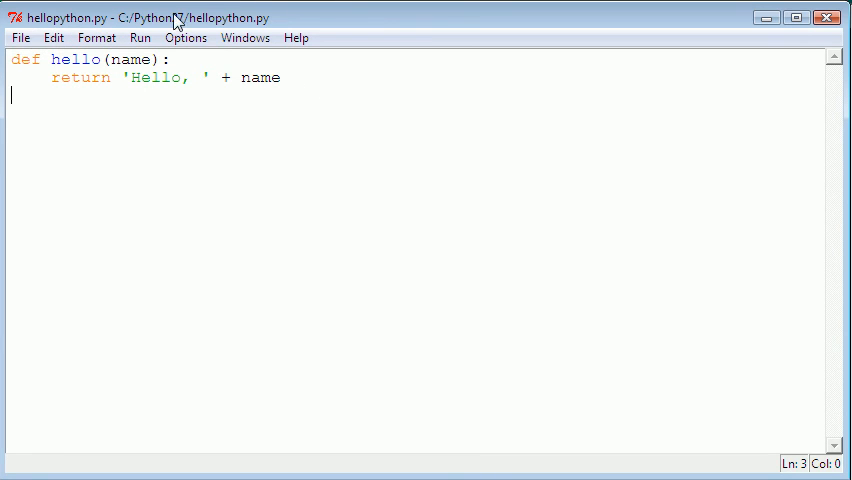
Step: Bring the Python Shell showing the hello() TypeError to the front
{"action": "left_click", "coordinate": [20, 37]}
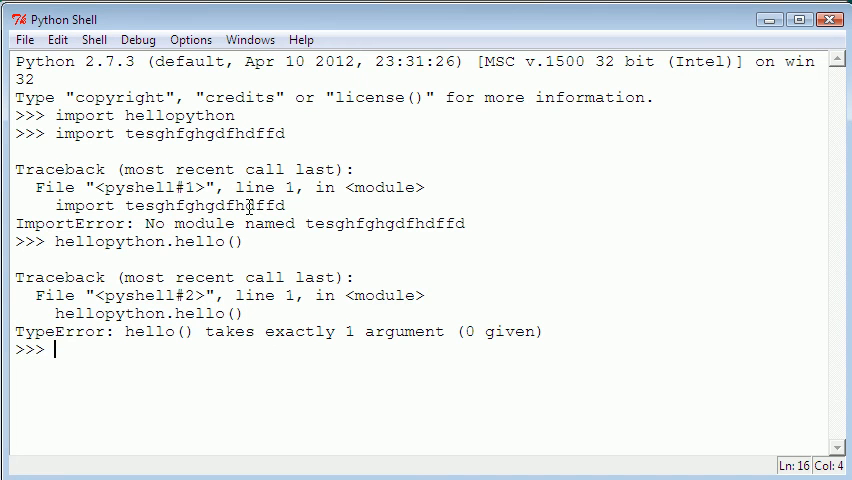
{"action": "mouse_move", "coordinate": [236, 115]}
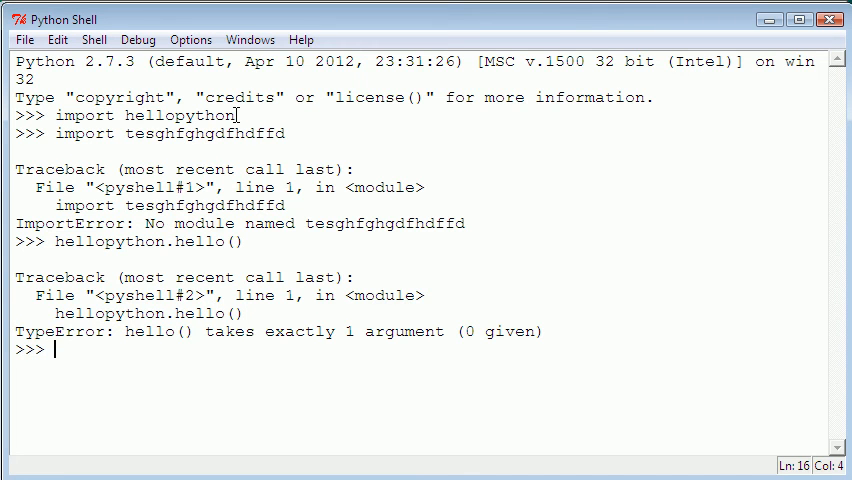
{"action": "mouse_move", "coordinate": [115, 307]}
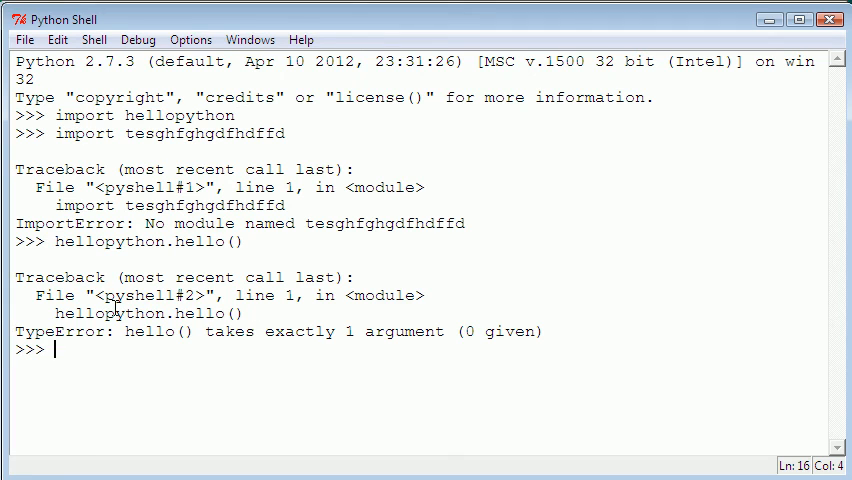
{"action": "mouse_move", "coordinate": [167, 373]}
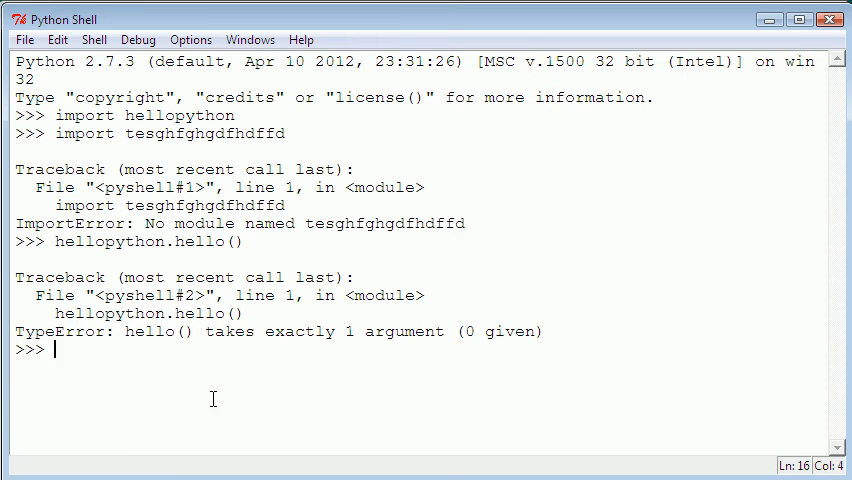
{"action": "mouse_move", "coordinate": [236, 384]}
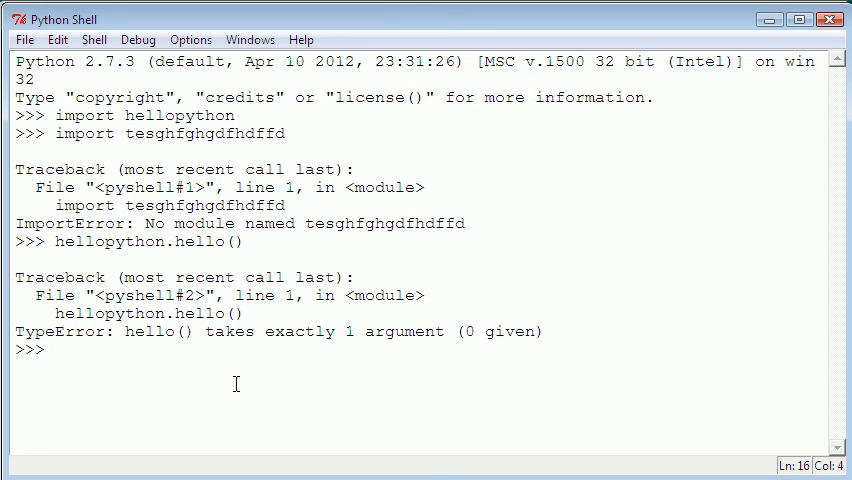
Step: Enter hellopython.hello('Francis') at the shell prompt
{"action": "type", "text": "hellopython.hello("}
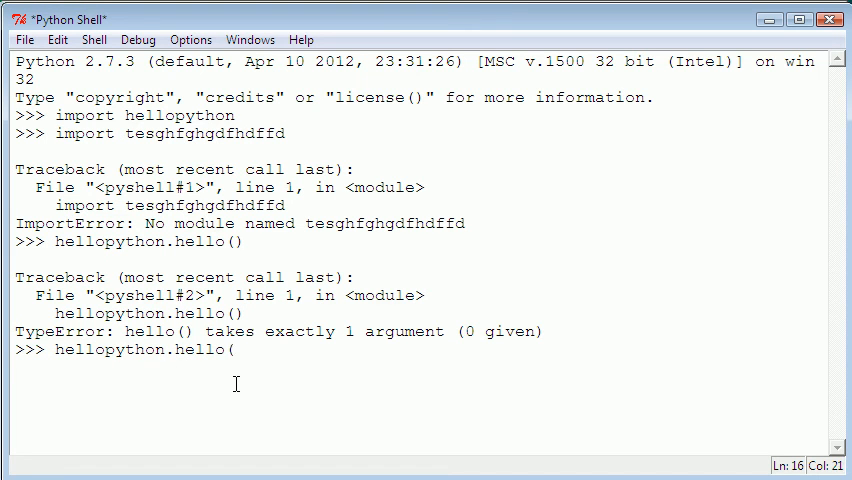
{"action": "type", "text": "'')"}
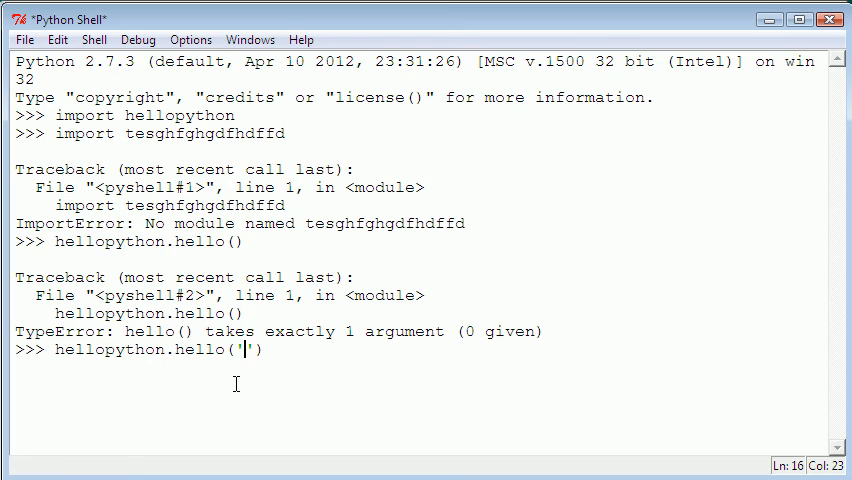
{"action": "type", "text": "Francis"}
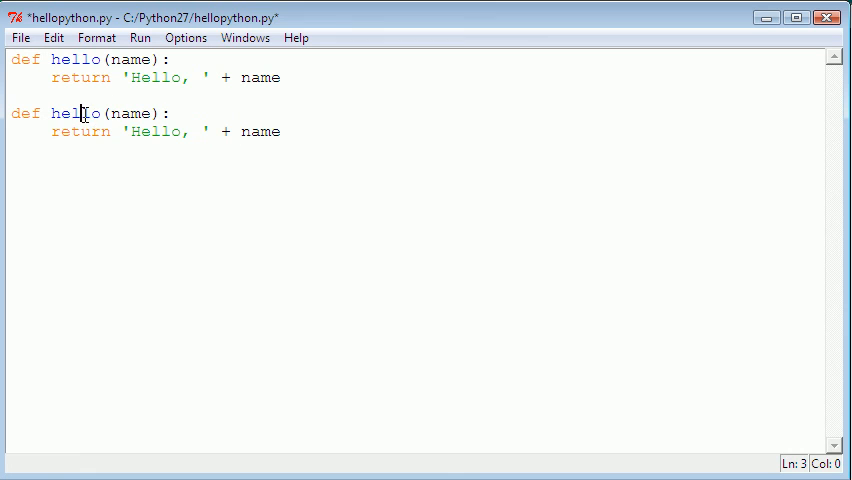
Step: Rewrite the duplicated function as add(num1,num2) returning num1 + num2
{"action": "type", "text": "add"}
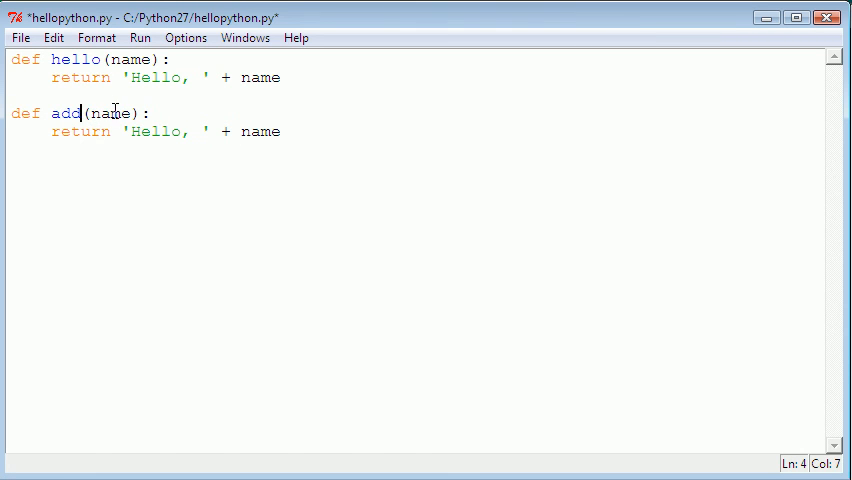
{"action": "double_click", "coordinate": [111, 113]}
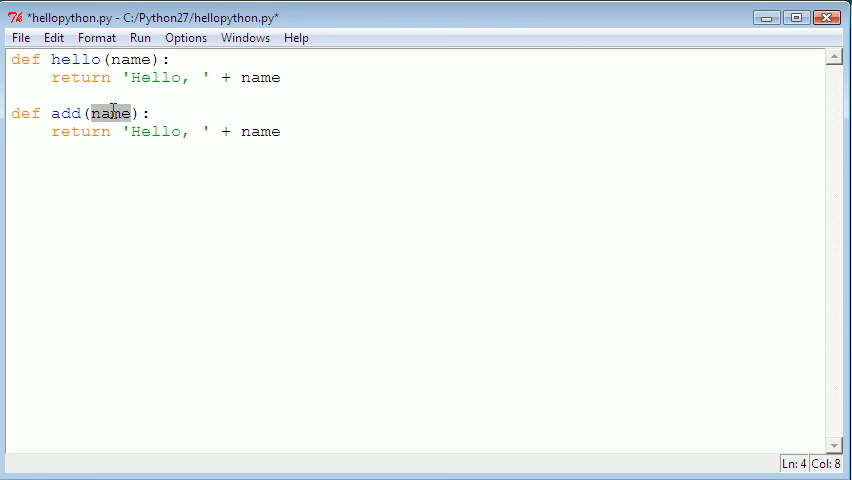
{"action": "type", "text": "num"}
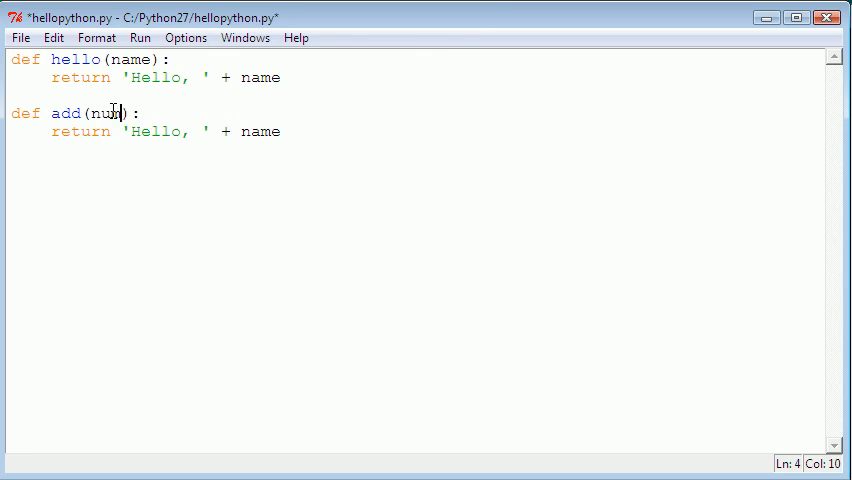
{"action": "type", "text": "1,"}
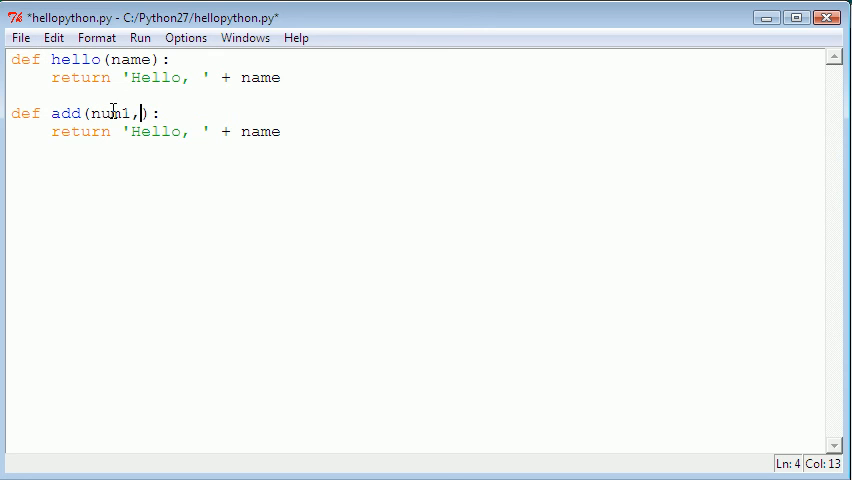
{"action": "type", "text": "num2"}
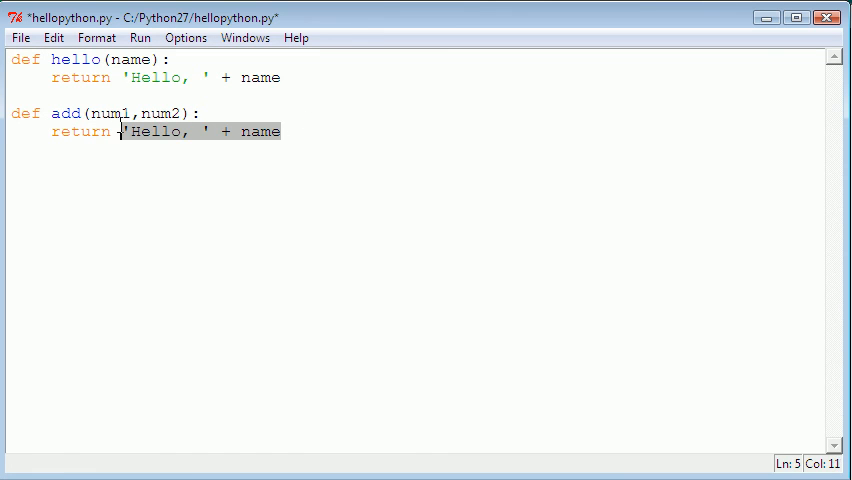
{"action": "type", "text": "num1 +"}
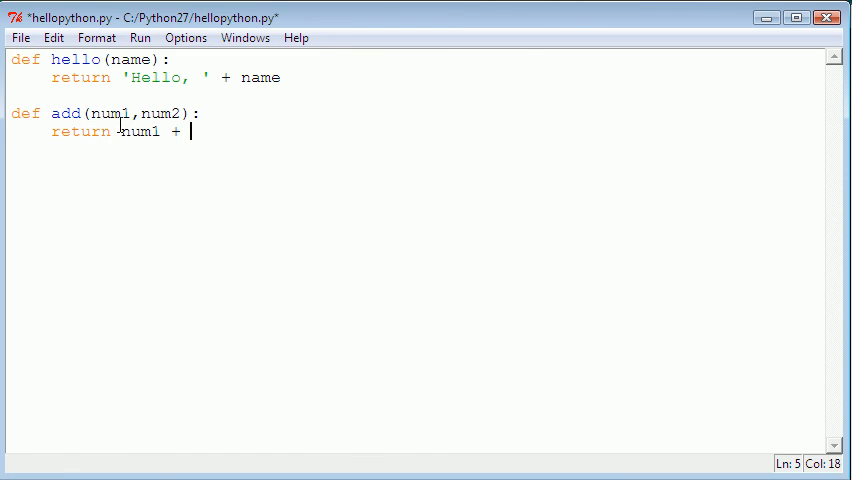
{"action": "type", "text": "num2"}
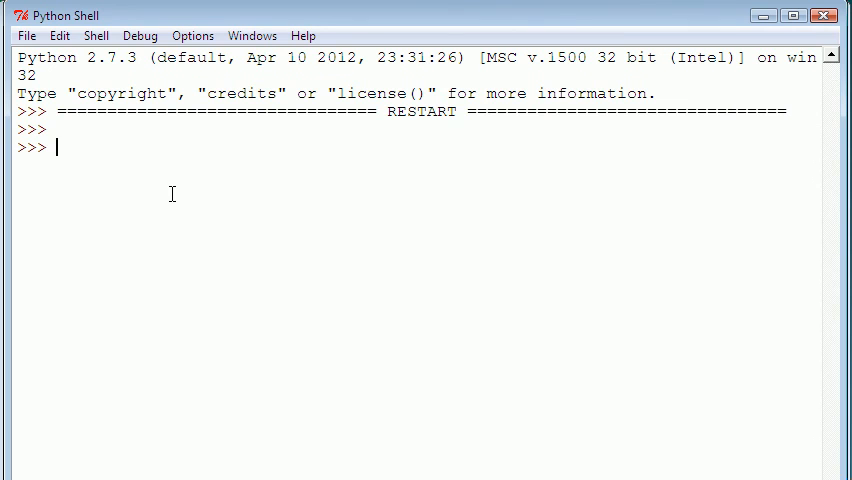
Step: Import hellopython, try importing hjdhjfdhjd, then enter hellopython.add(3,4)
{"action": "type", "text": "import"}
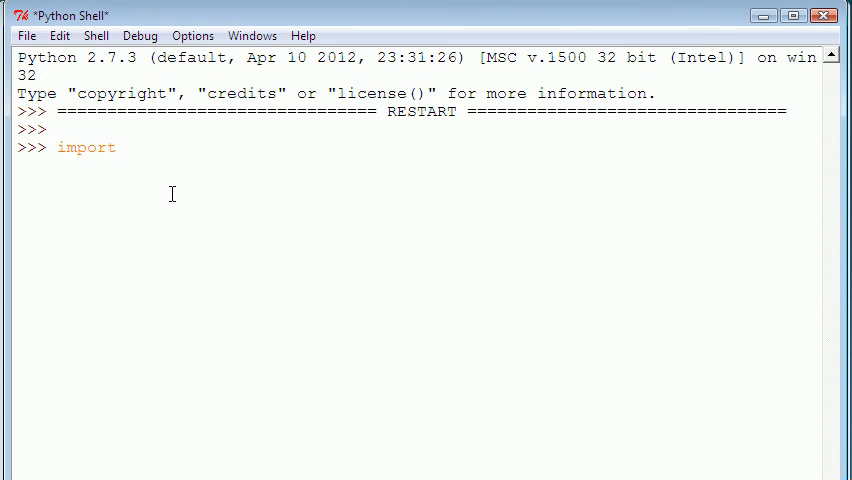
{"action": "type", "text": "hellopython"}
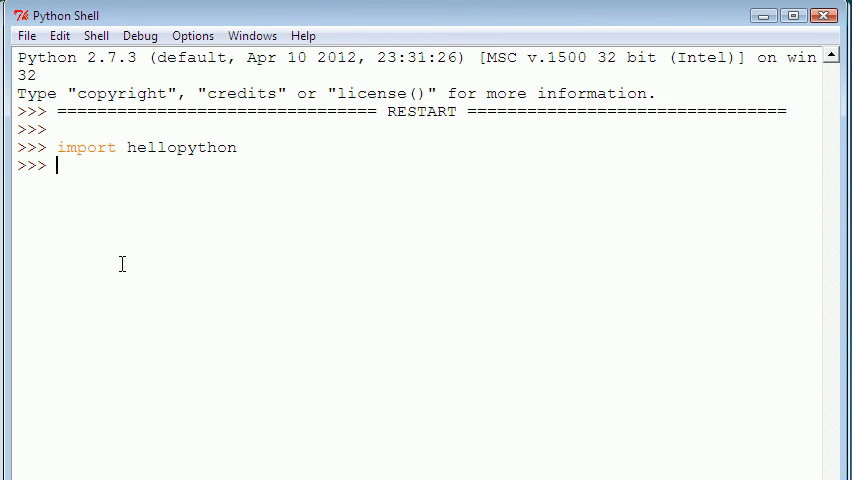
{"action": "type", "text": "import hjdhjfdhjddhfjdf"}
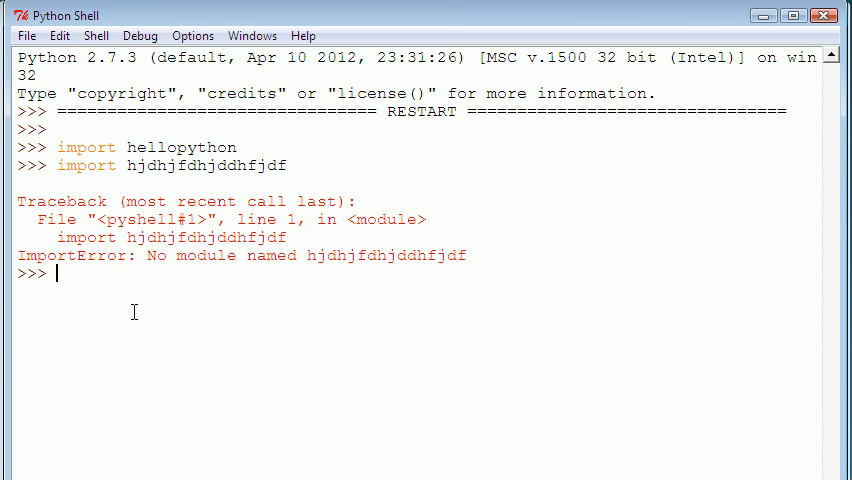
{"action": "type", "text": "hellopytho"}
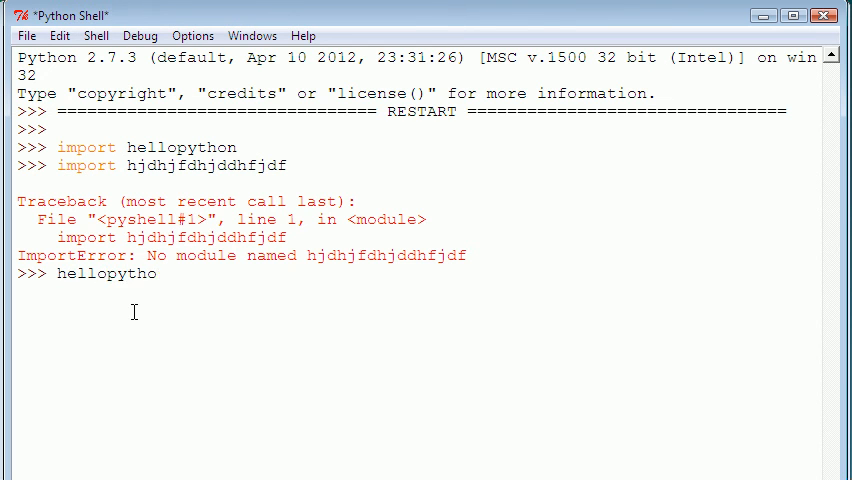
{"action": "type", "text": ".add()"}
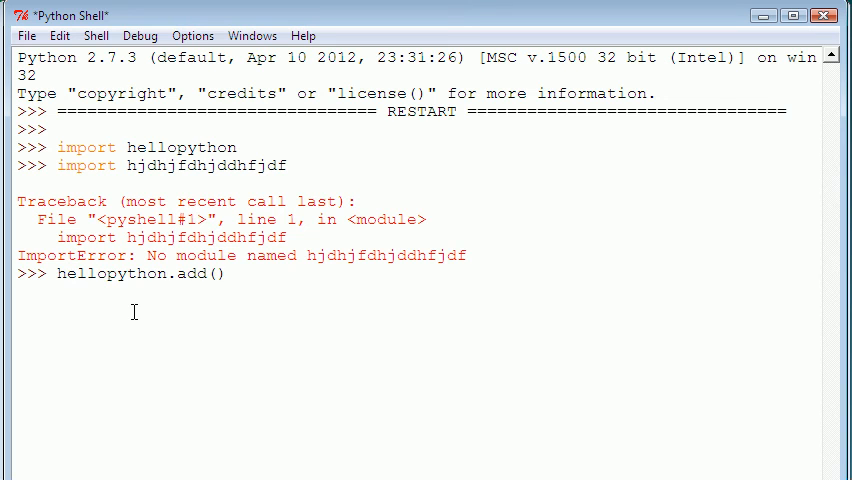
{"action": "type", "text": "3,4"}
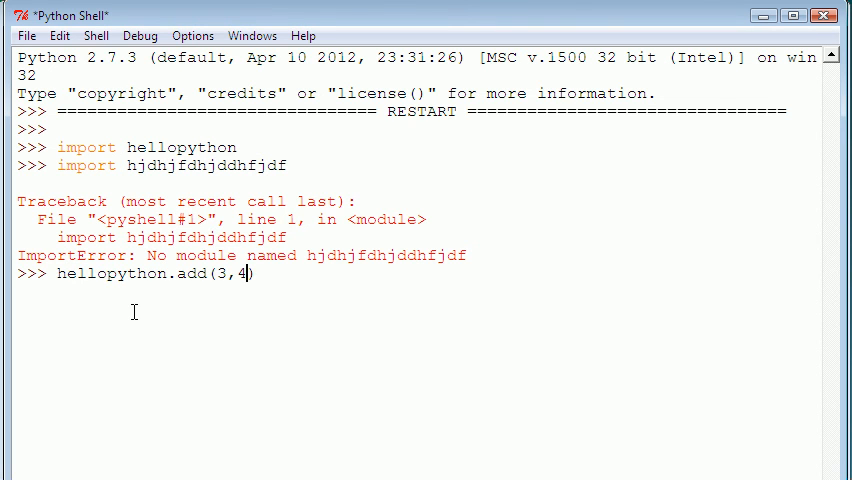